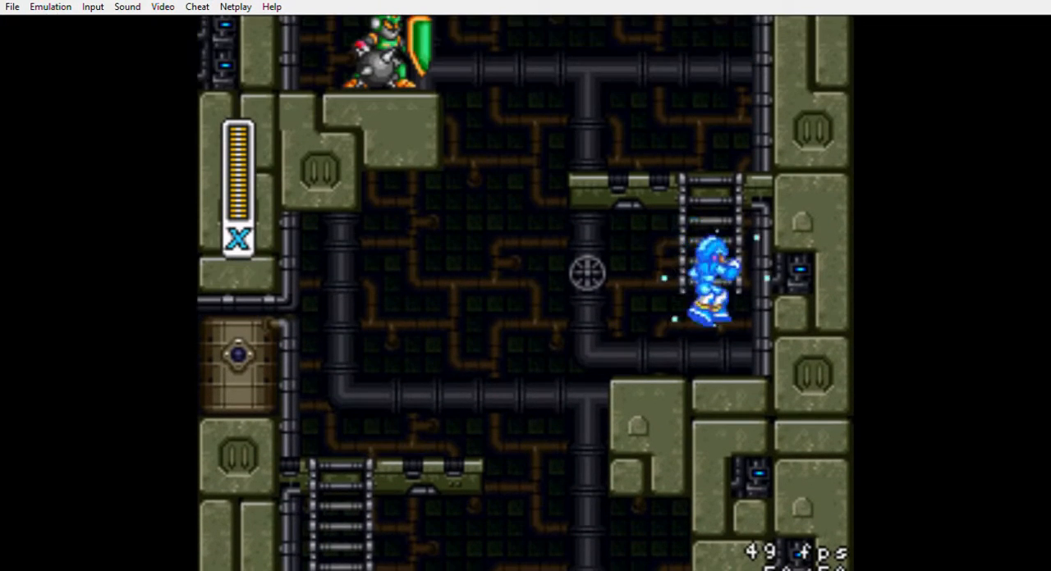
Move left and fire the buster while climbing the pipe-filled ladder rooms
{"action": "key", "text": "Left"}
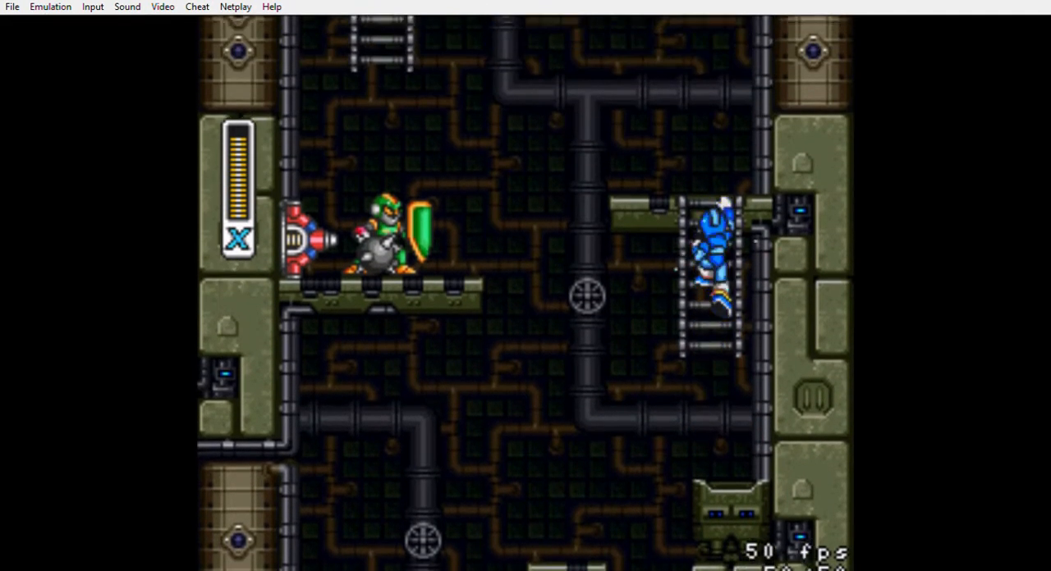
{"action": "key", "text": "x"}
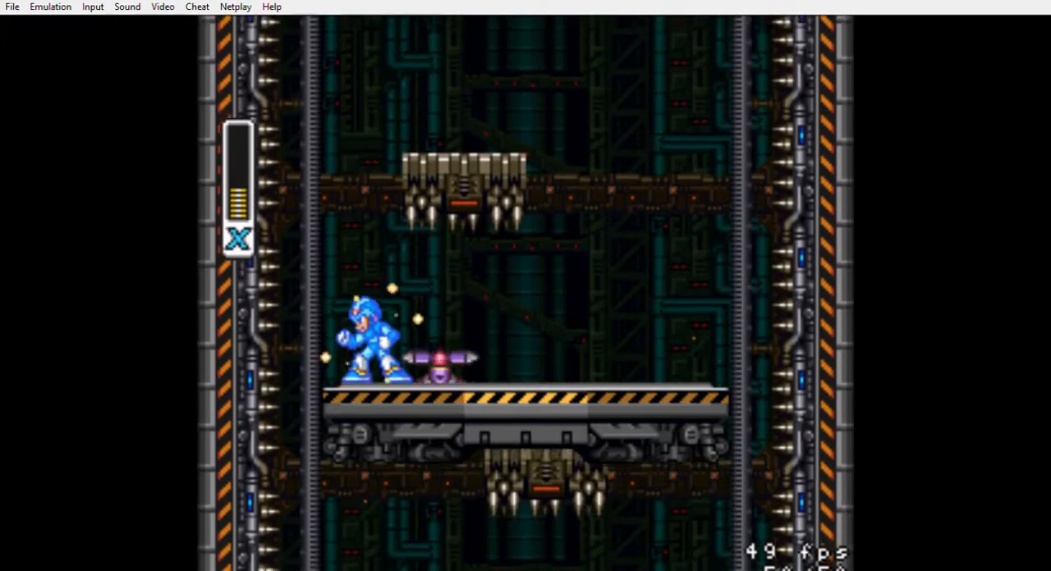
{"action": "key", "text": "Right"}
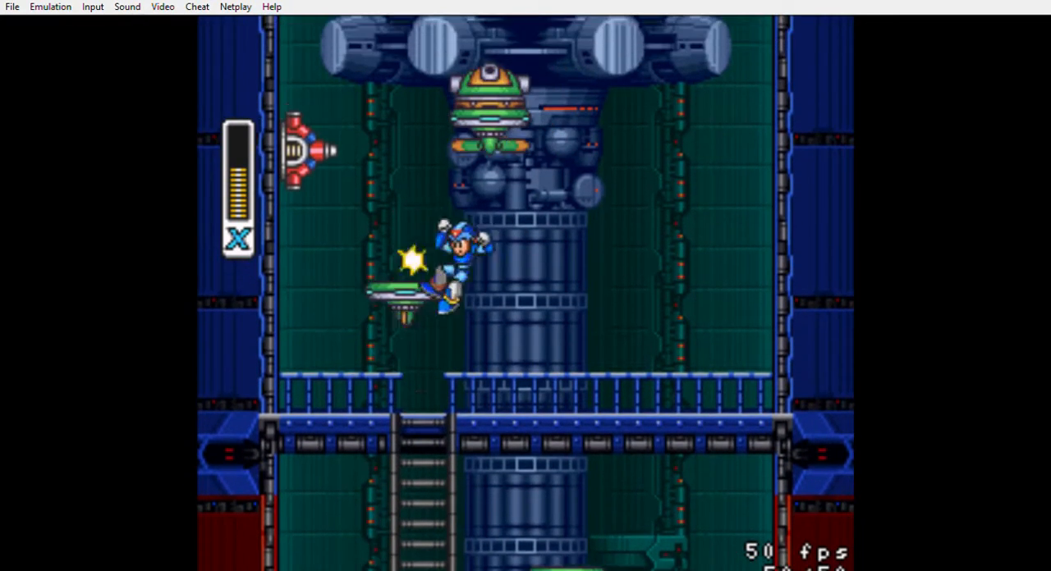
Advance right across the upper tower toward the boss room door
{"action": "key", "text": "Right"}
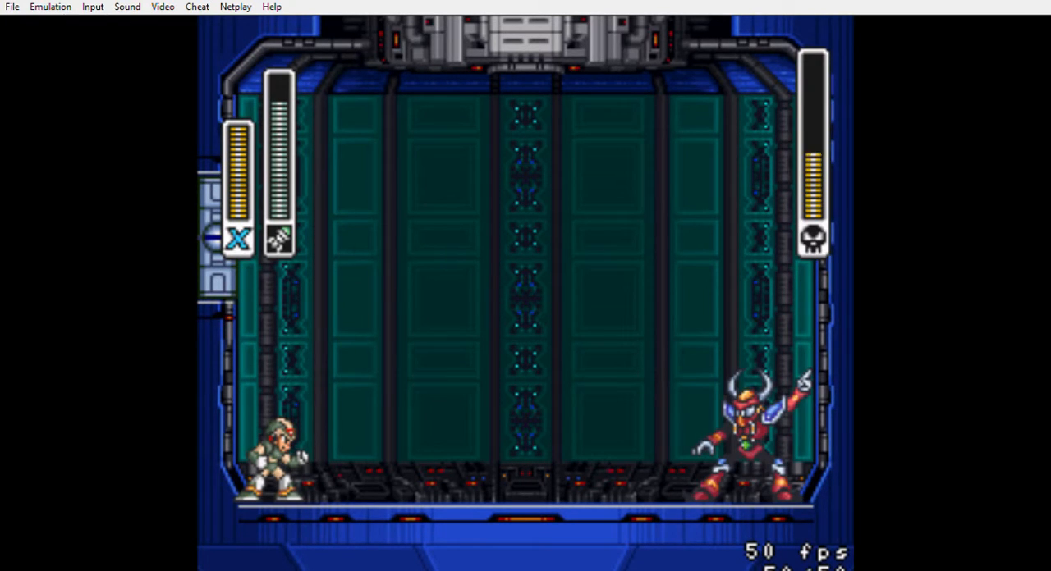
Fire torpedoes at Boomer Kuwanger as he advances
{"action": "key", "text": "x"}
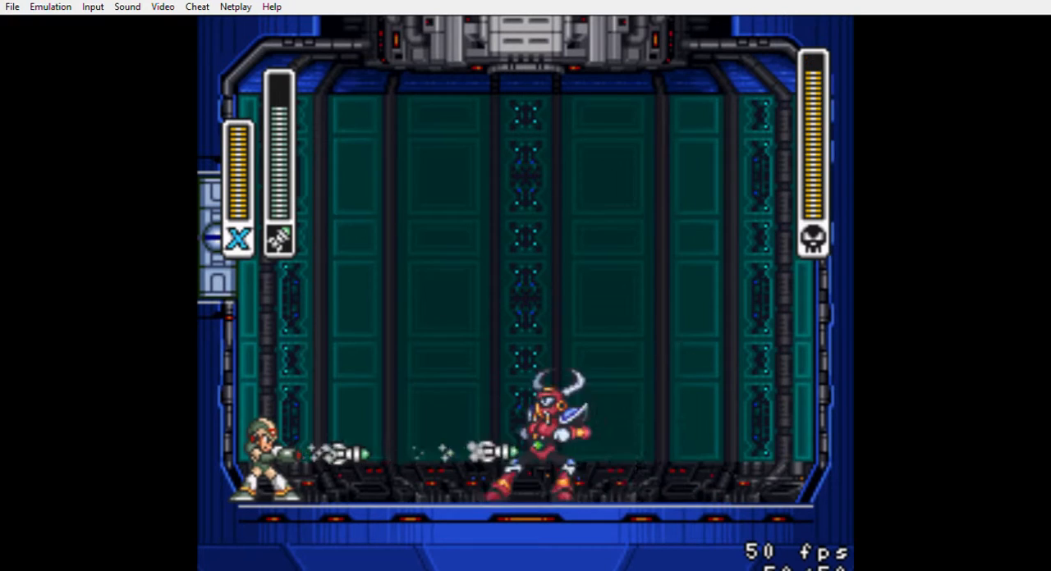